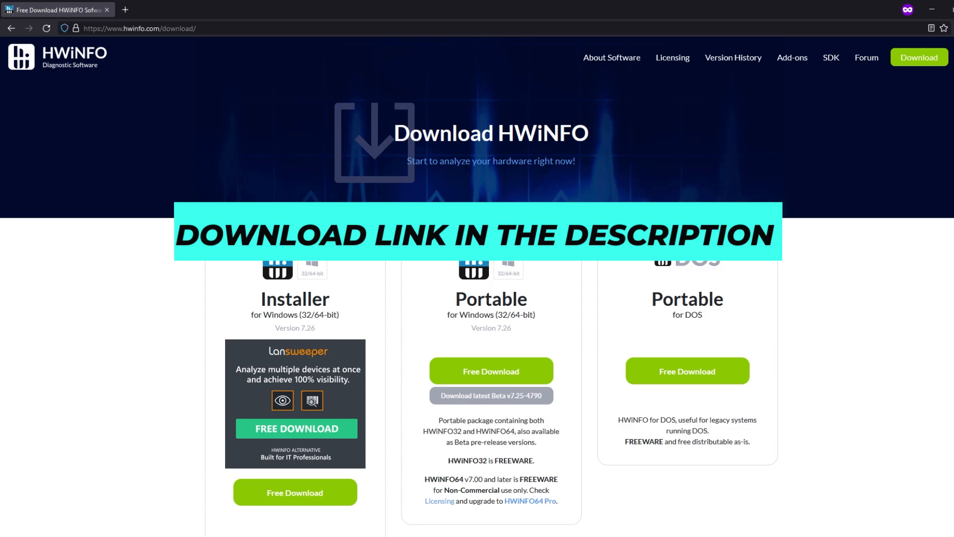
- Download the portable Windows HWiNFO package from the FossHub (Fast CDN) mirror
{"action": "left_click", "coordinate": [491, 371]}
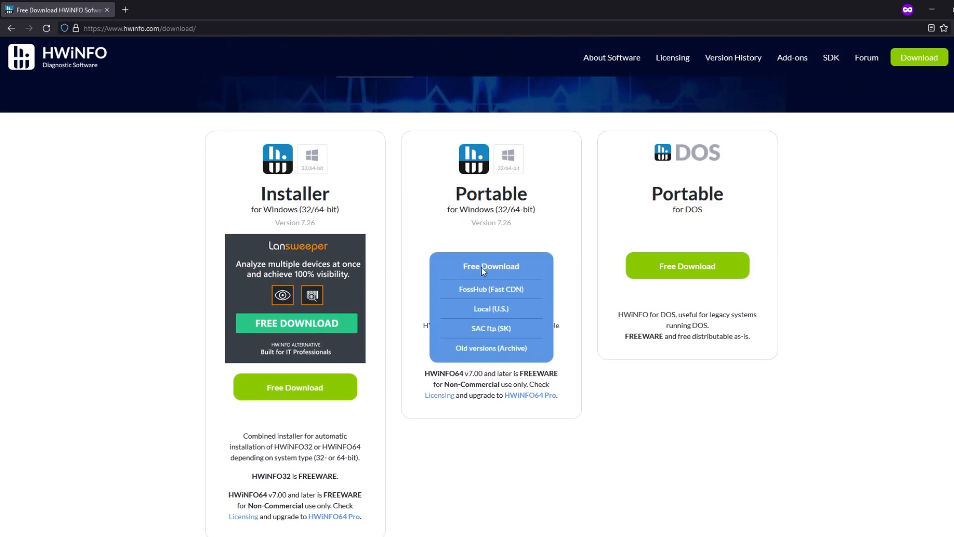
{"action": "mouse_move", "coordinate": [490, 309]}
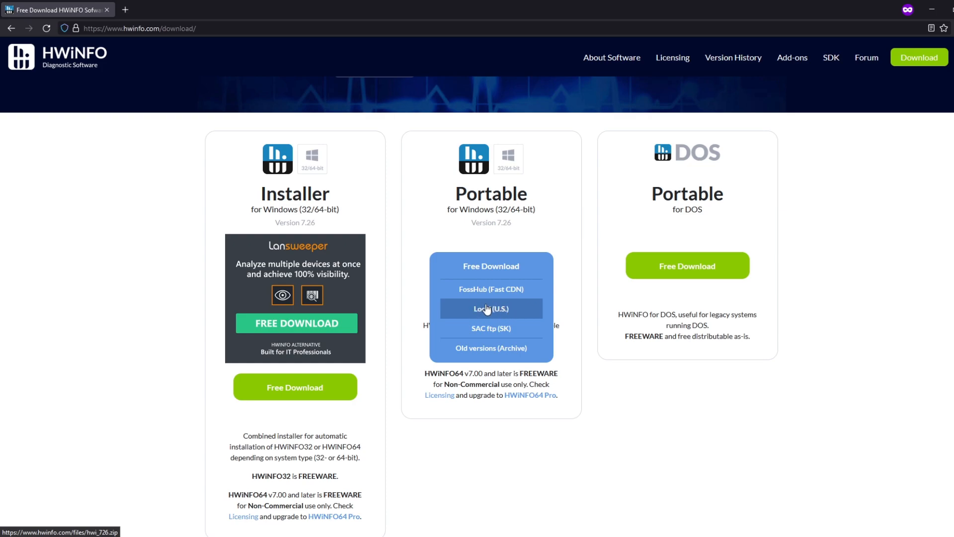
{"action": "mouse_move", "coordinate": [491, 328]}
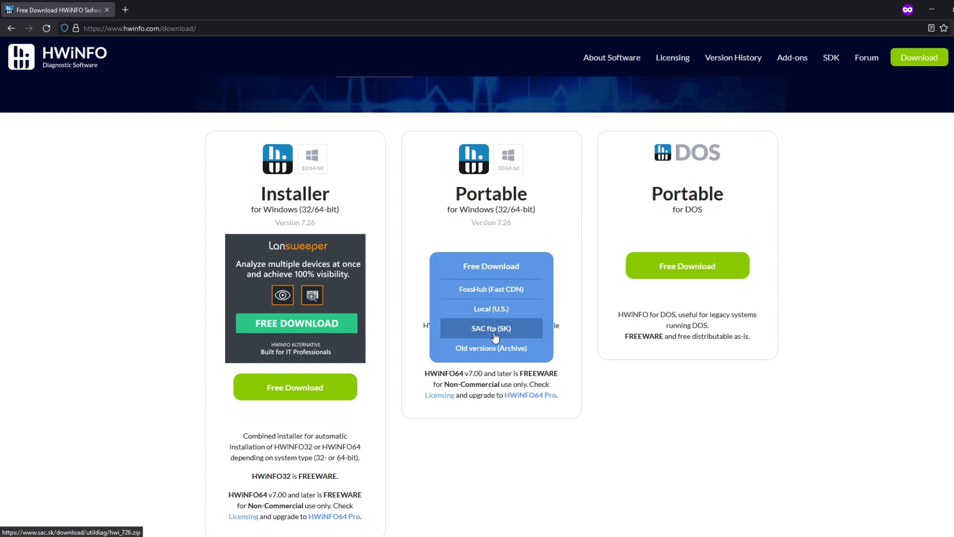
{"action": "mouse_move", "coordinate": [514, 299]}
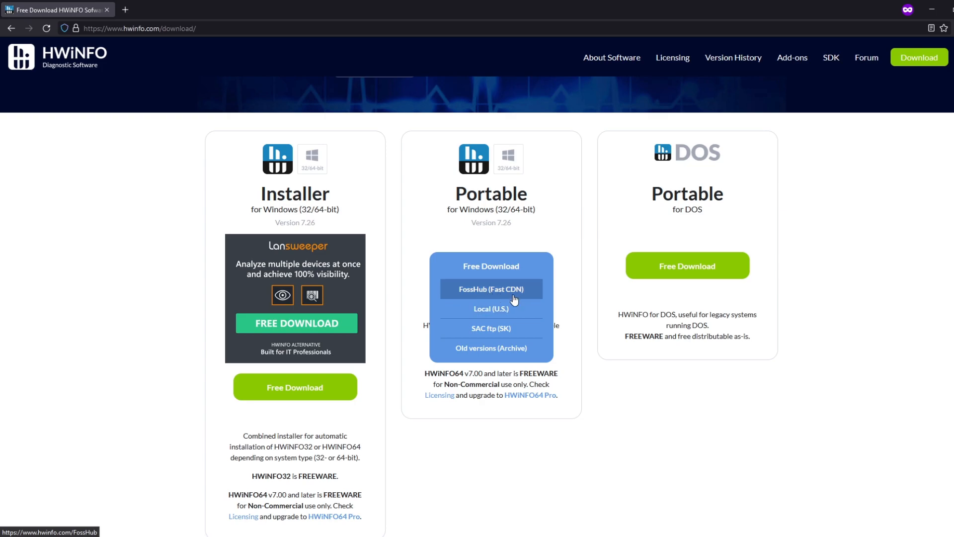
{"action": "left_click", "coordinate": [490, 289]}
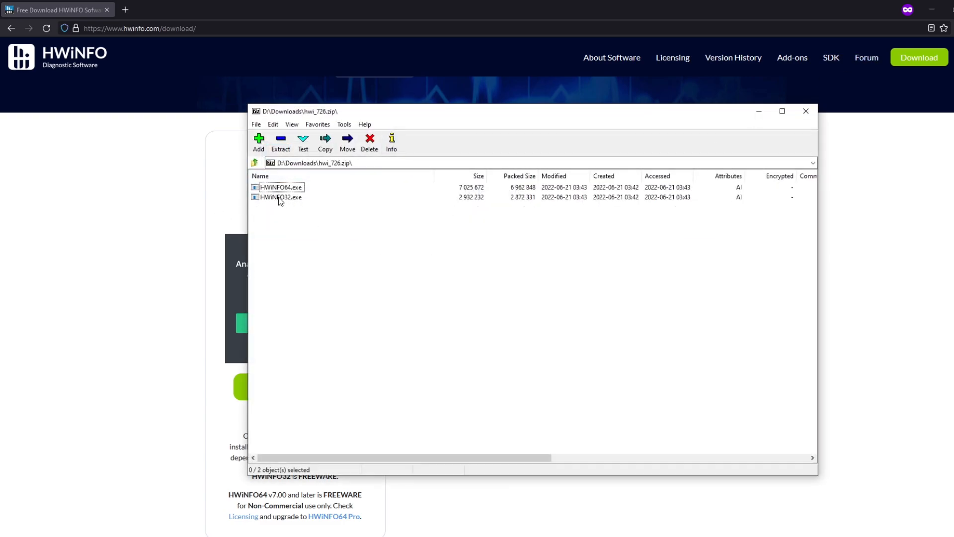
- Run HWiNFO64.exe from the archive with Sensors-only enabled at startup
{"action": "left_click", "coordinate": [281, 187]}
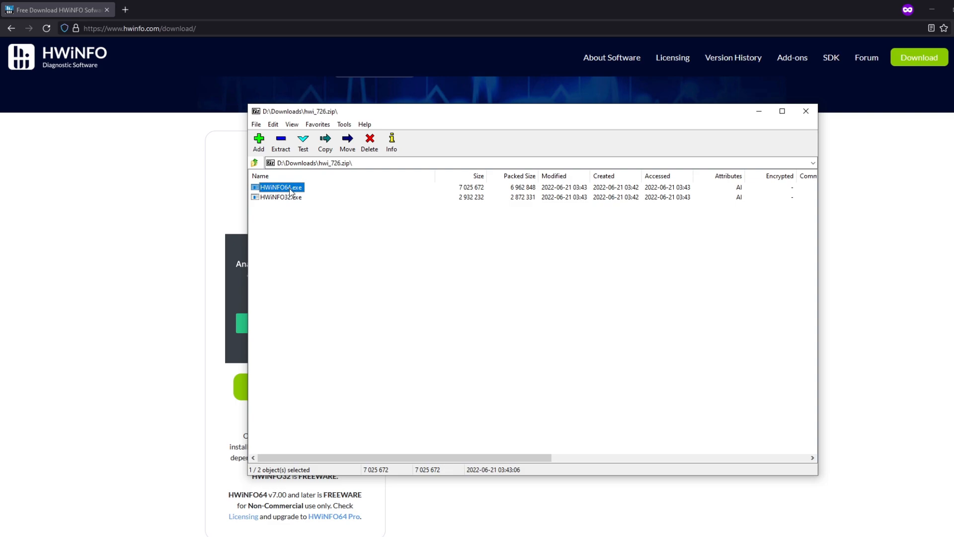
{"action": "double_click", "coordinate": [278, 187]}
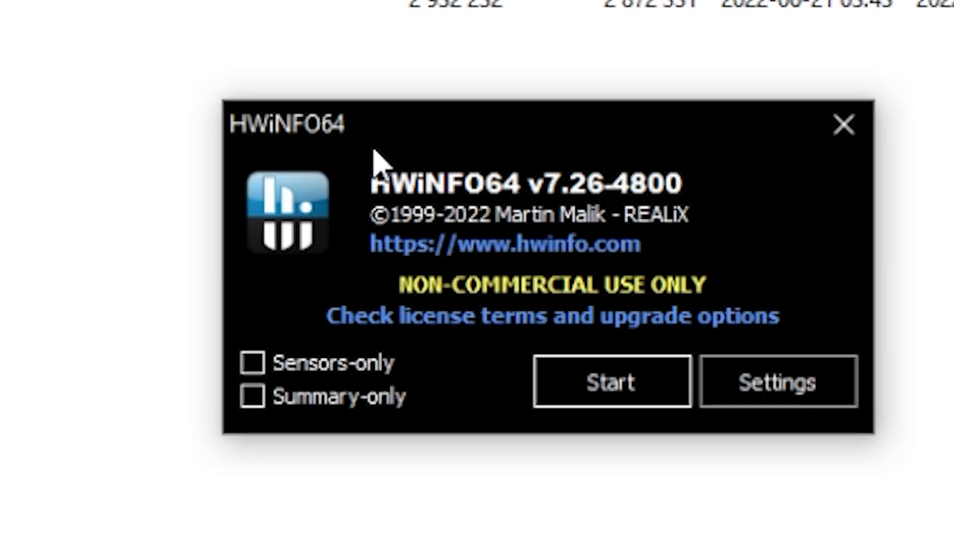
{"action": "left_click", "coordinate": [251, 364]}
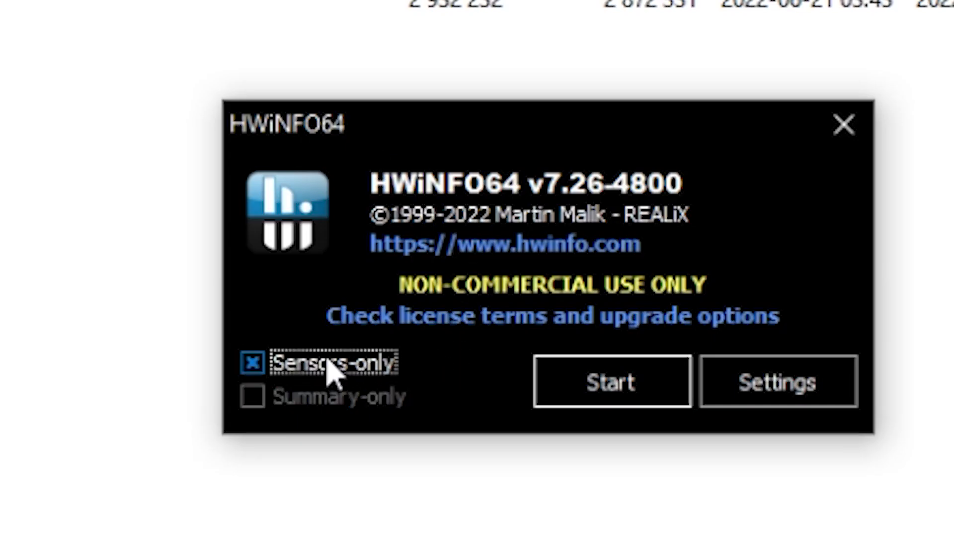
{"action": "left_click", "coordinate": [612, 382]}
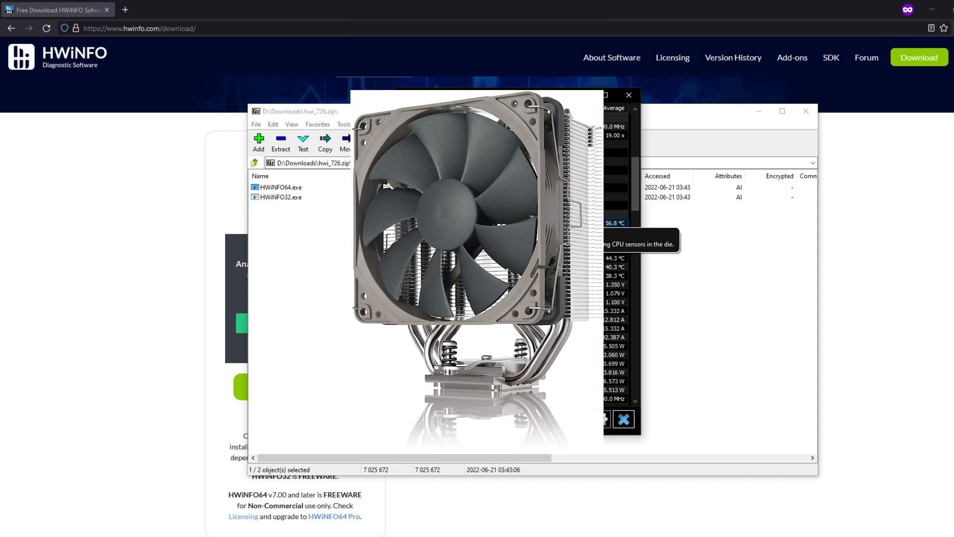
{"action": "left_click", "coordinate": [629, 95]}
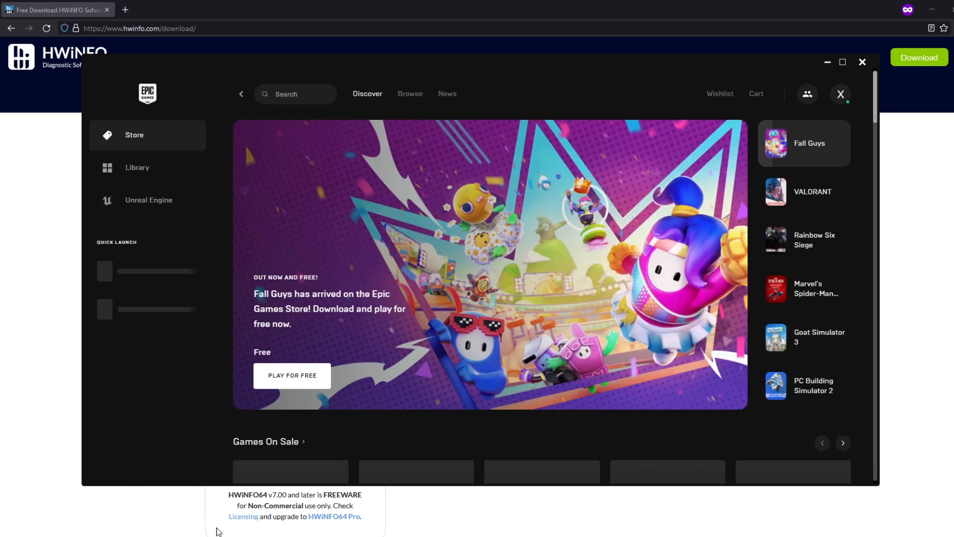
- Launch Fortnite from the Epic Games Launcher
{"action": "left_click", "coordinate": [137, 167]}
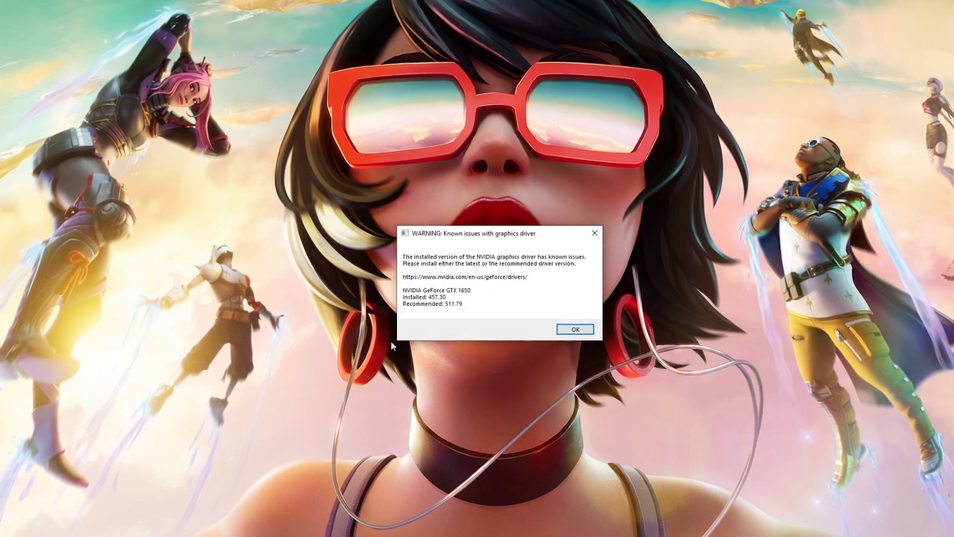
- Dismiss the 'Known issues with graphics driver' warning so Fortnite continues starting
{"action": "left_click", "coordinate": [574, 329]}
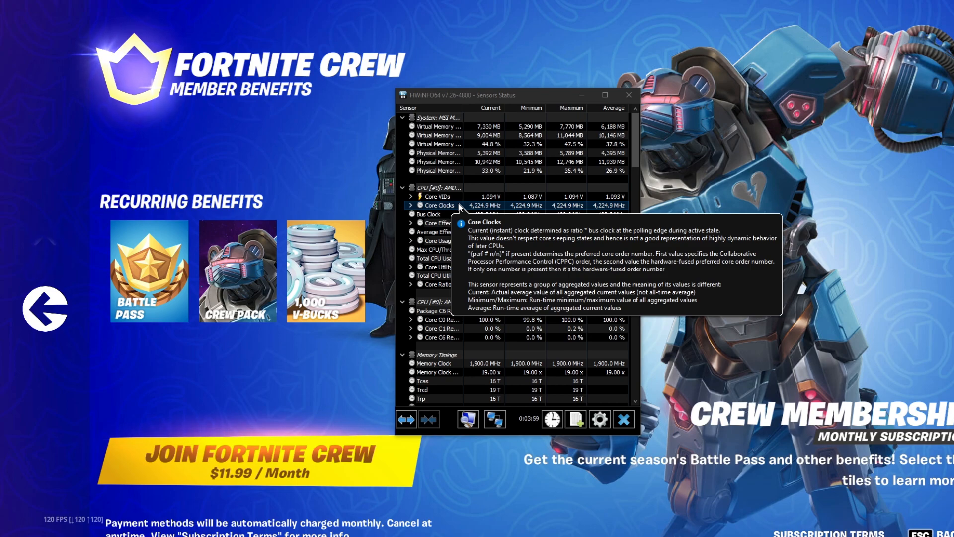
- Scroll the Sensors Status list to the CPU temperatures, Tctl/Tdie around 56.5 °C
{"action": "scroll", "scroll_direction": "down", "scroll_amount": 3}
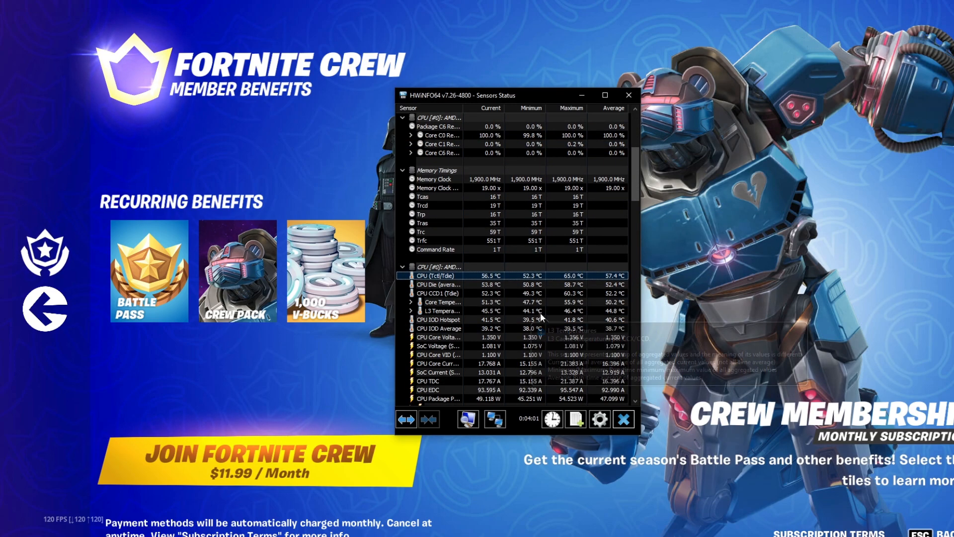